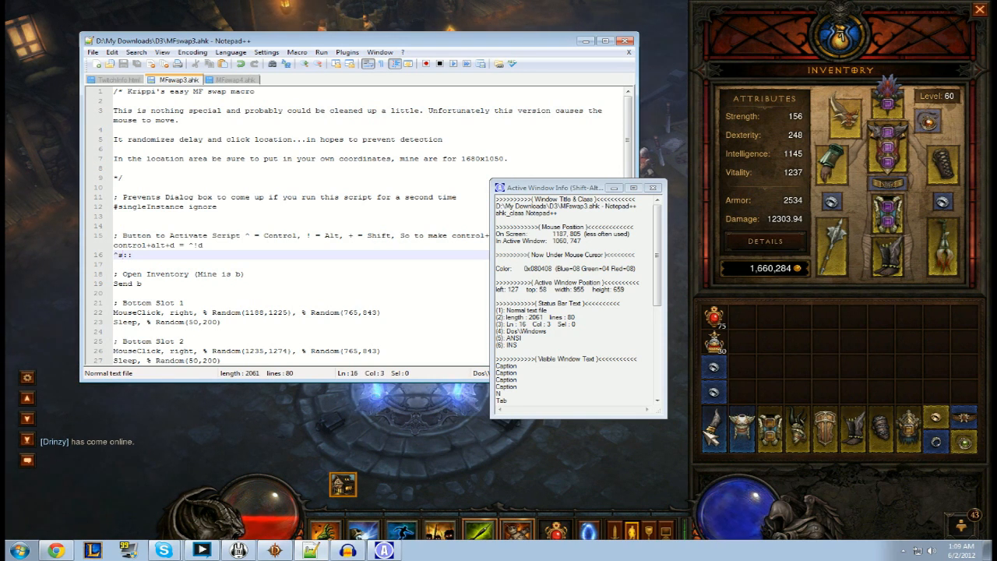
mouse_move(725, 458)
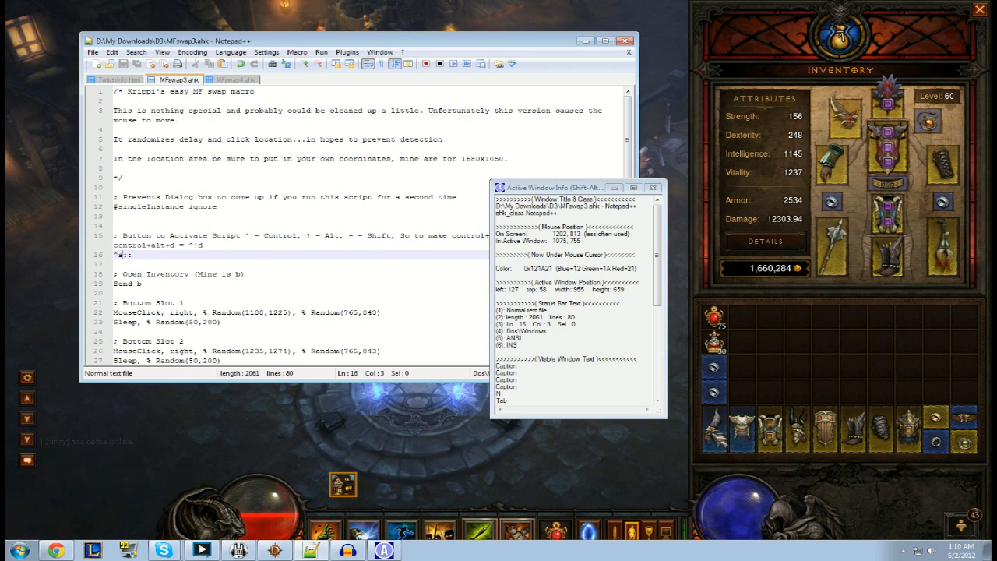
scroll(down, 3)
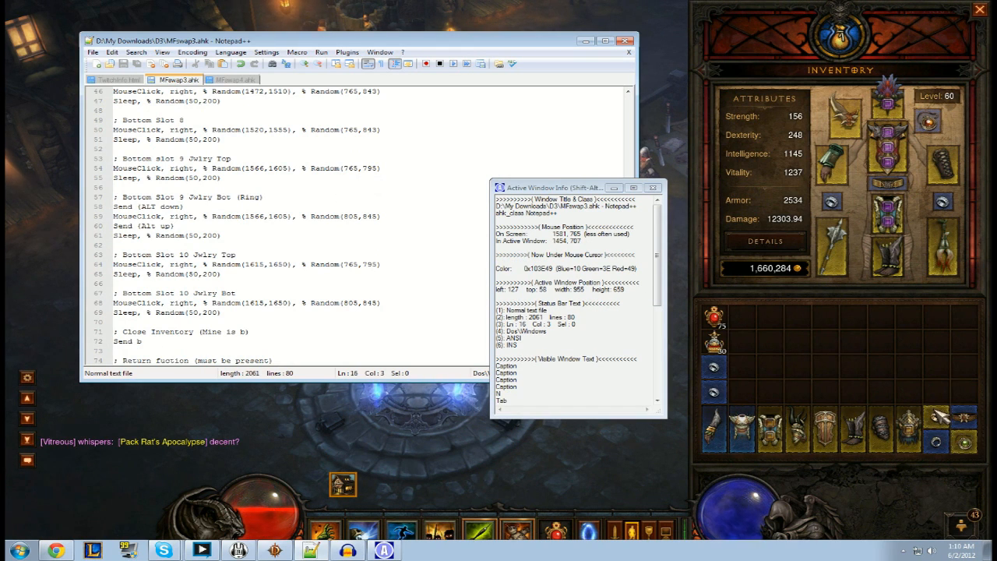